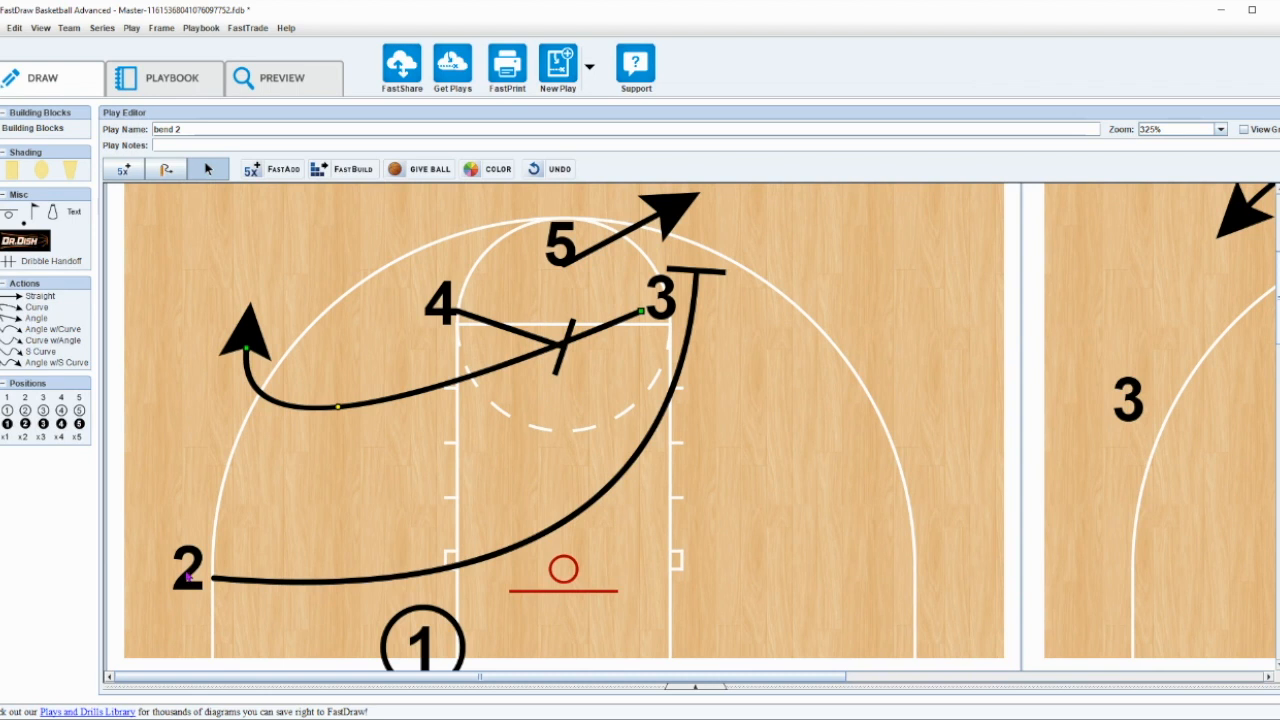
{"action": "mouse_move", "coordinate": [930, 612]}
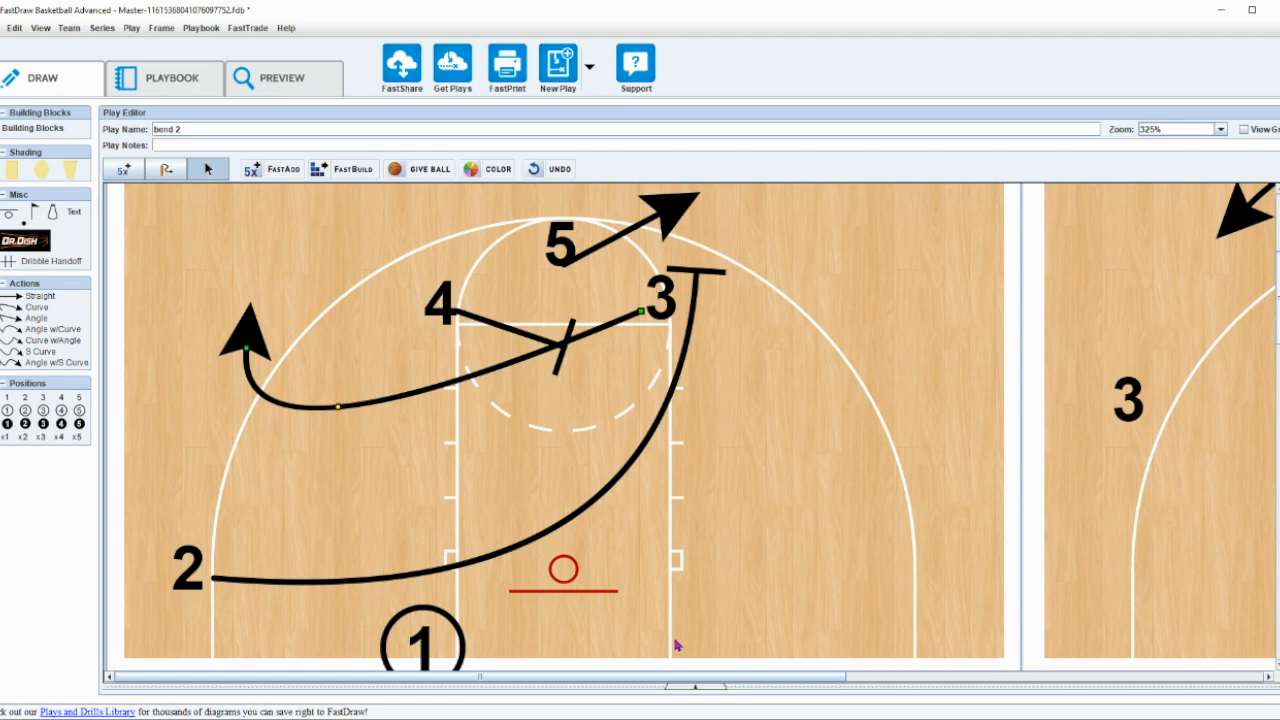
{"action": "mouse_move", "coordinate": [684, 234]}
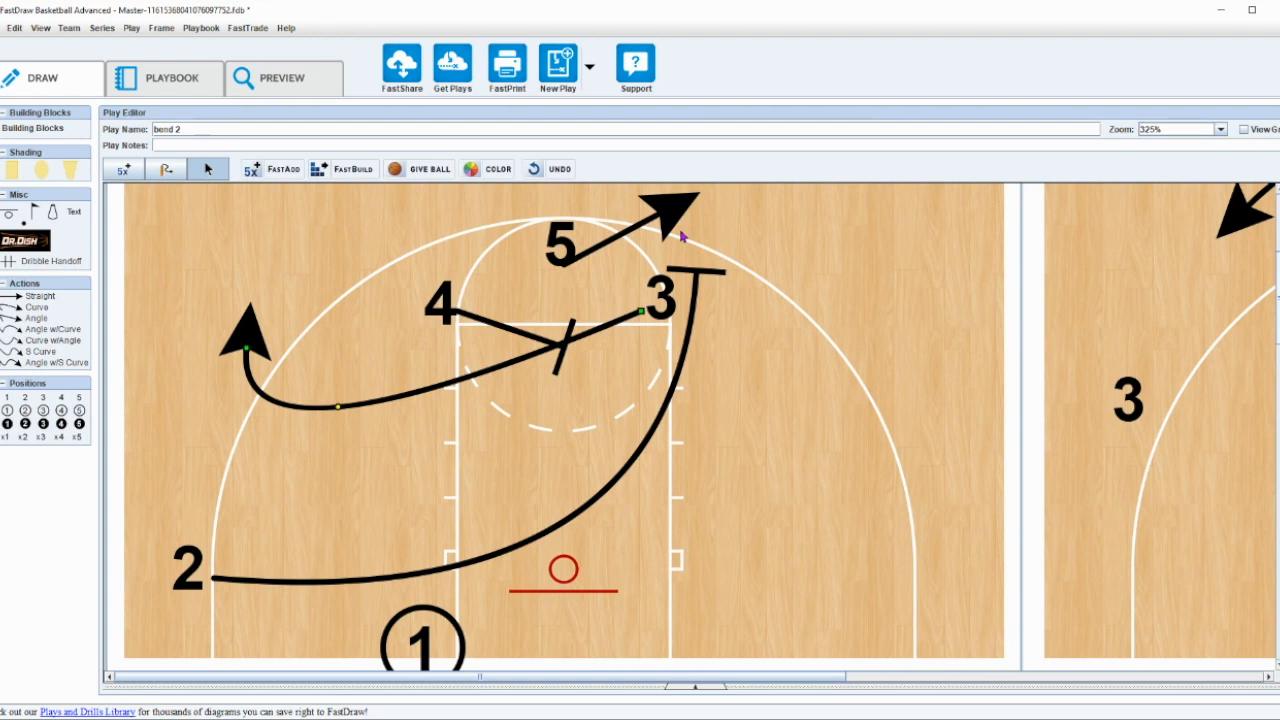
{"action": "mouse_move", "coordinate": [504, 324]}
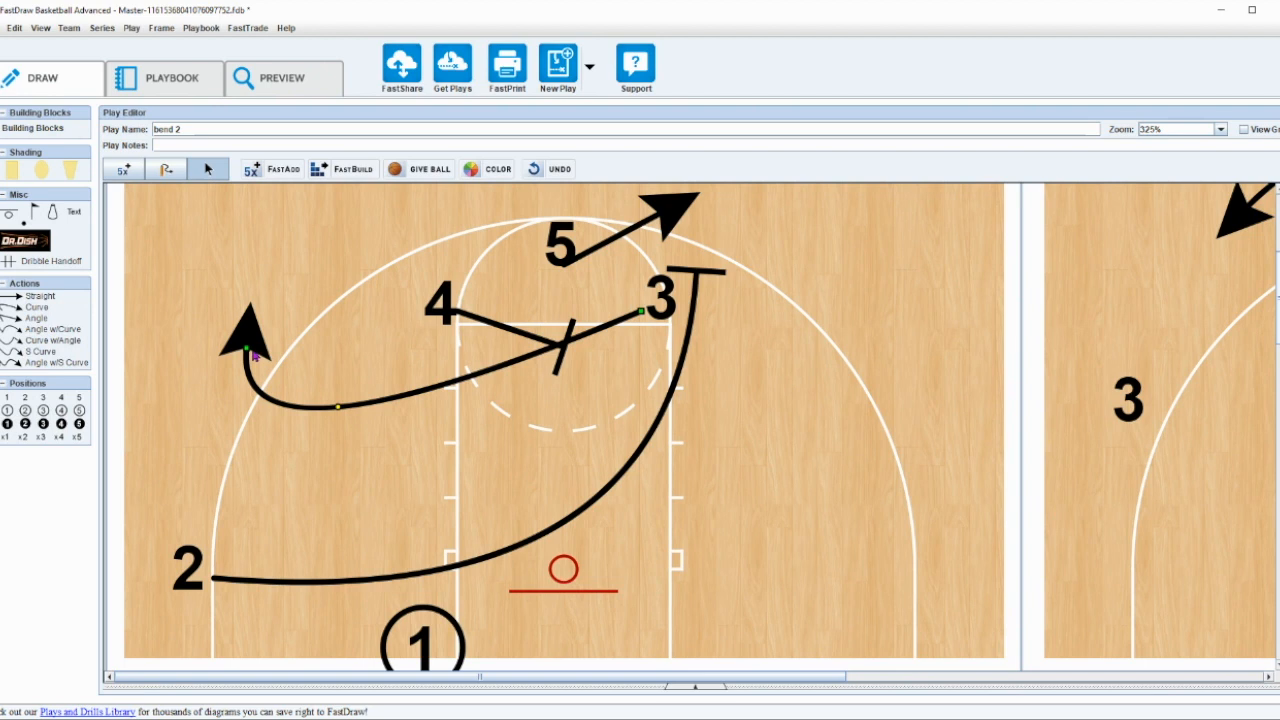
Reshape player 4's cut arrow into a deeper, lower arc toward the baseline.
{"action": "left_click_drag", "start_coordinate": [244, 350], "coordinate": [316, 376]}
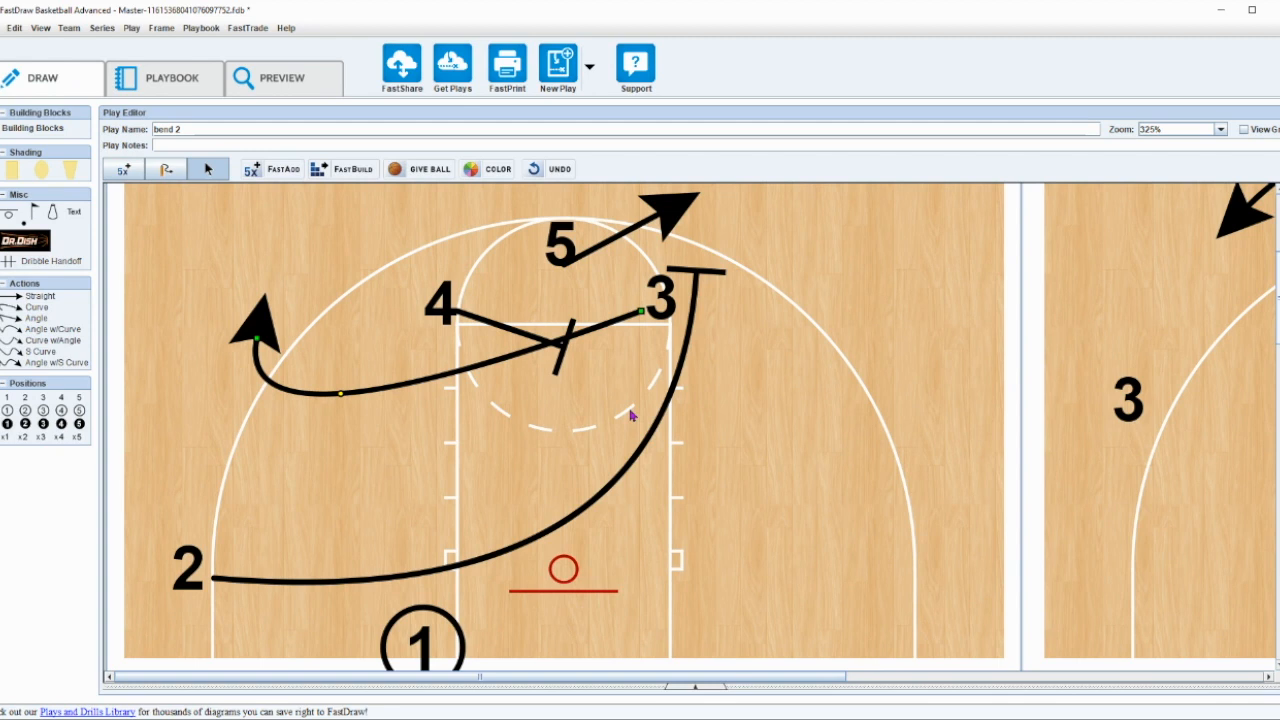
{"action": "mouse_move", "coordinate": [690, 176]}
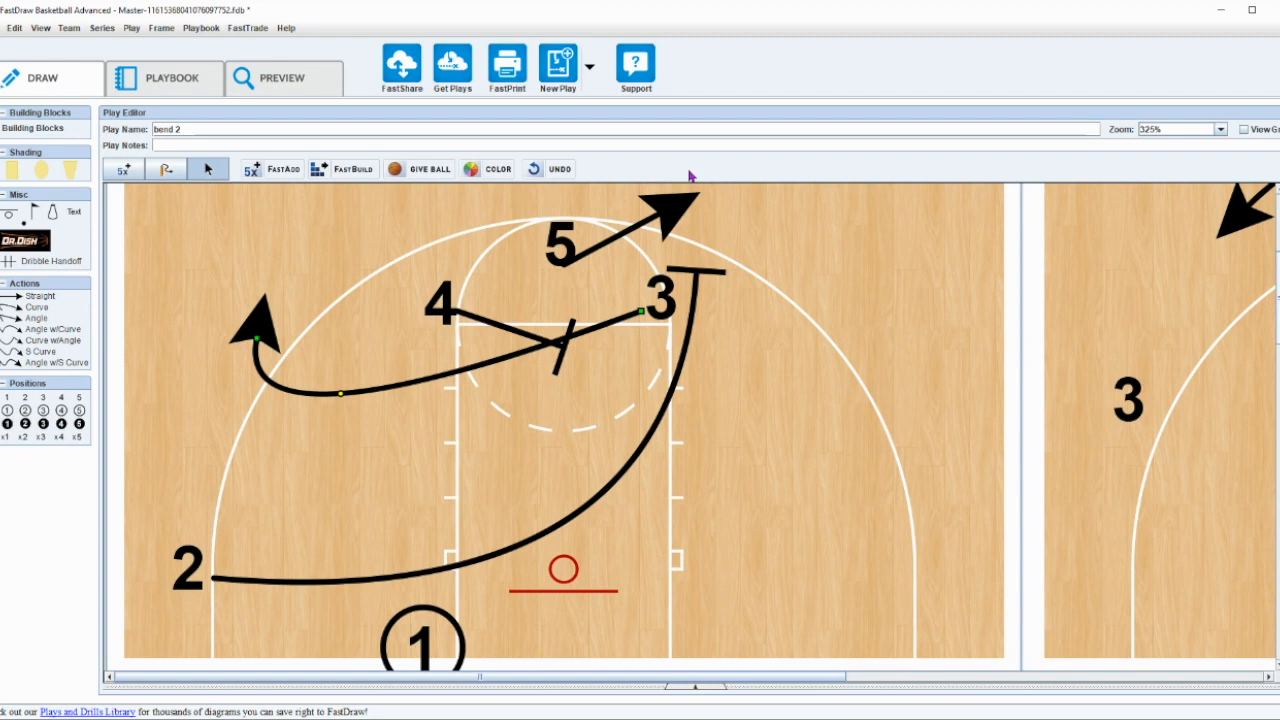
{"action": "scroll", "scroll_direction": "right", "scroll_amount": 3}
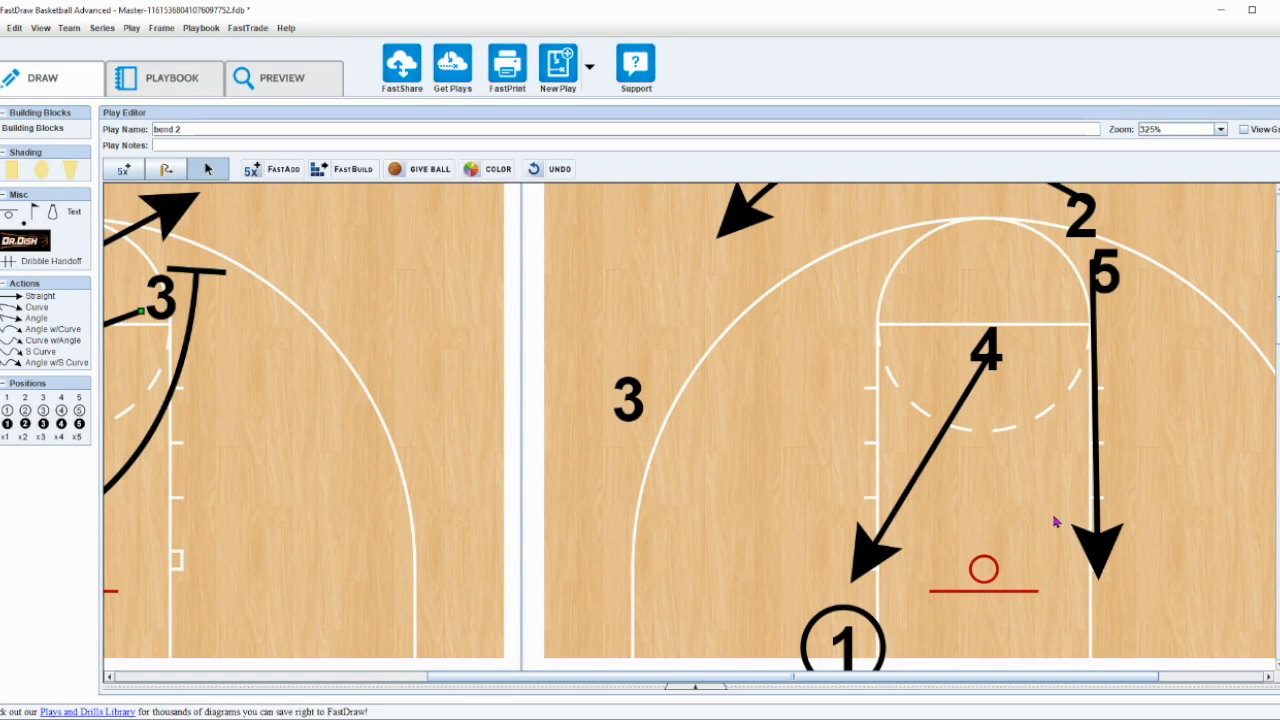
{"action": "mouse_move", "coordinate": [928, 652]}
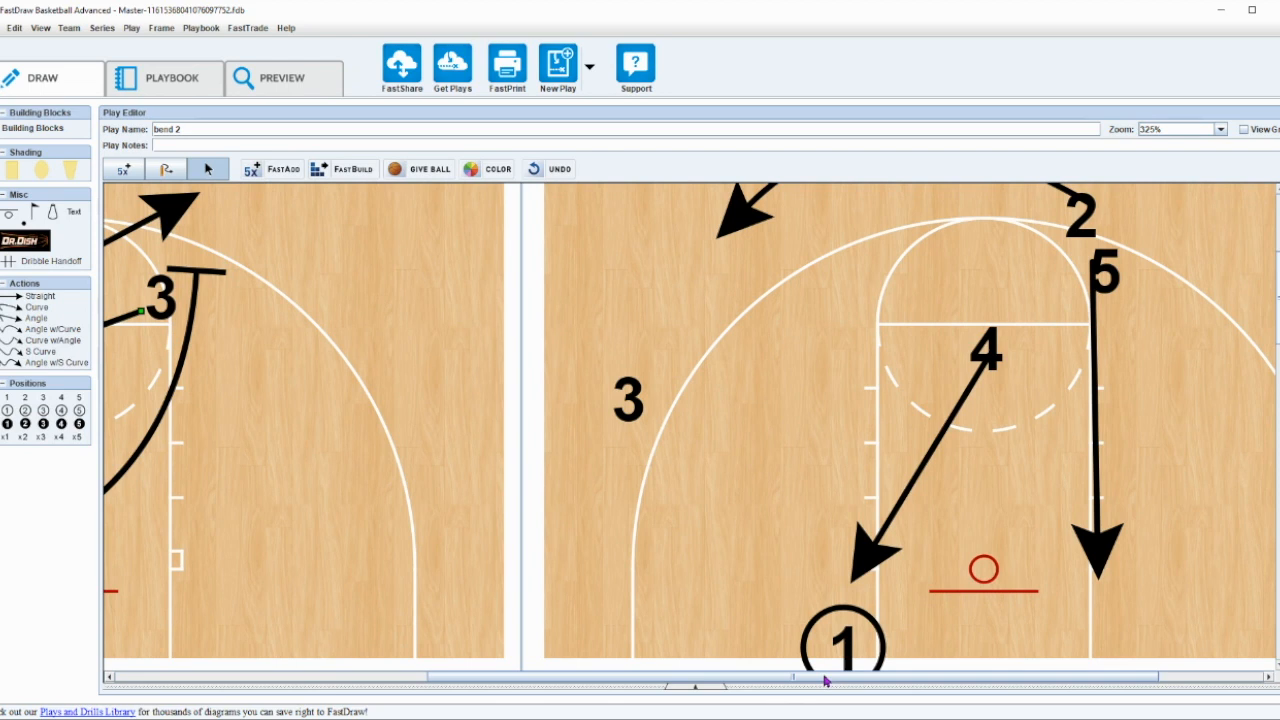
{"action": "mouse_move", "coordinate": [894, 684]}
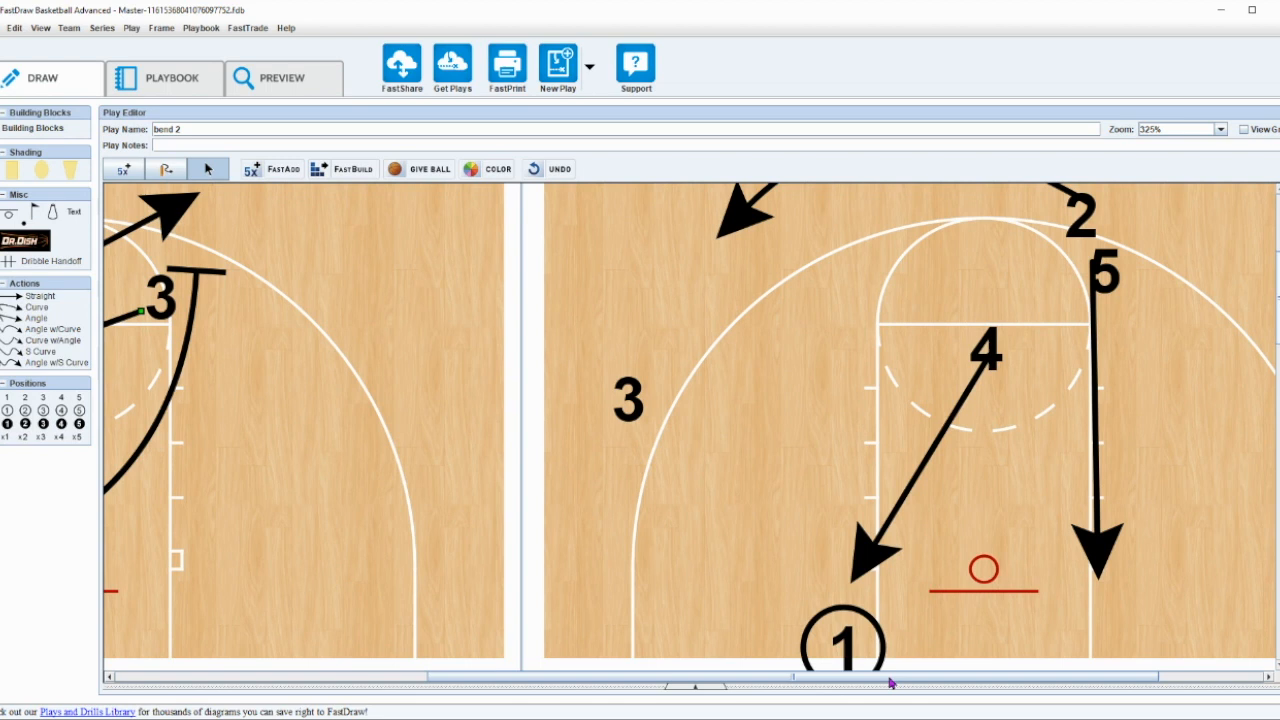